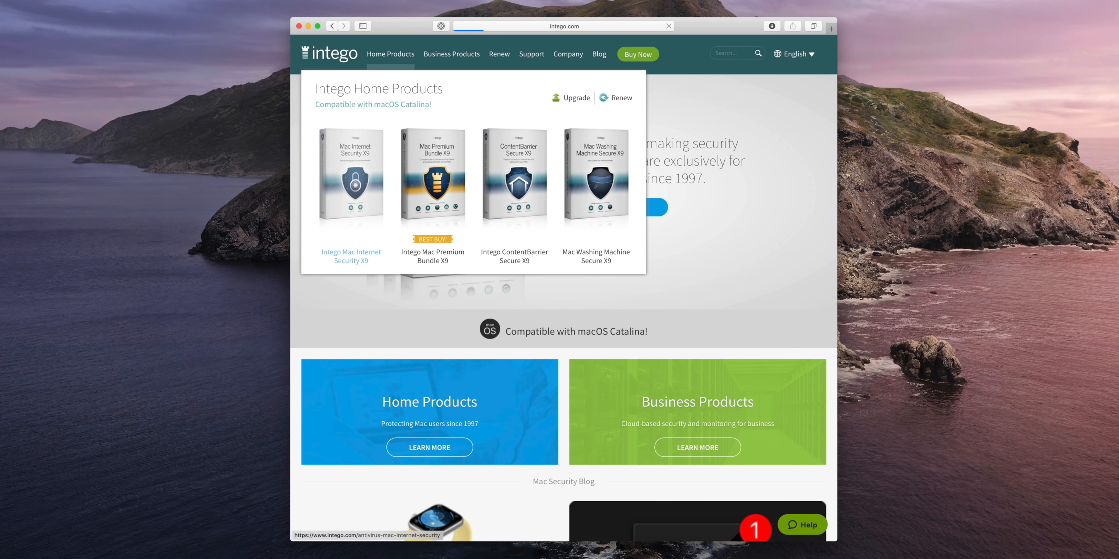
left_click(350, 256)
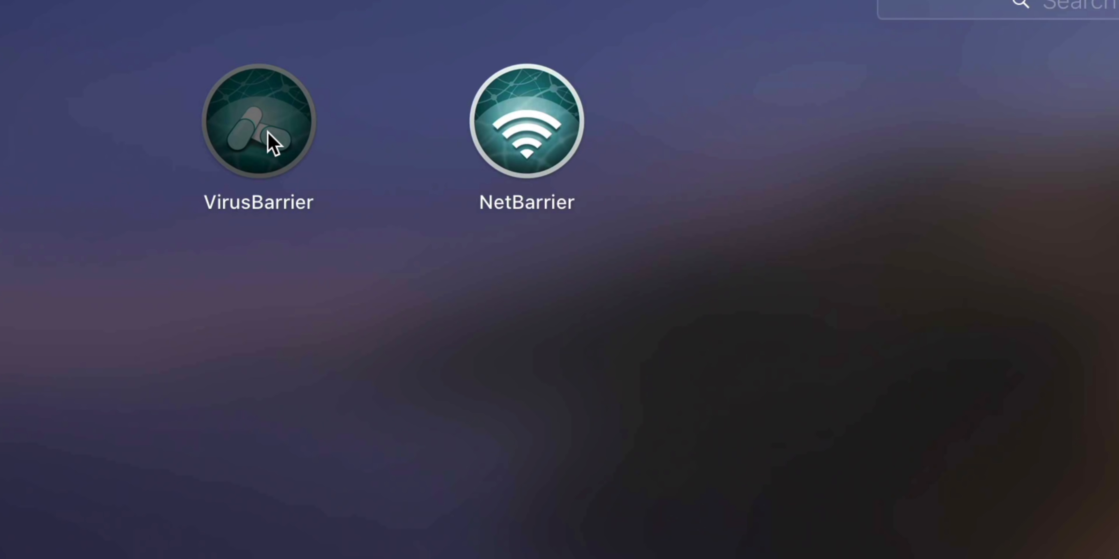
Launch VirusBarrier from Launchpad and view its General scanning preferences during the scan.
double_click(257, 120)
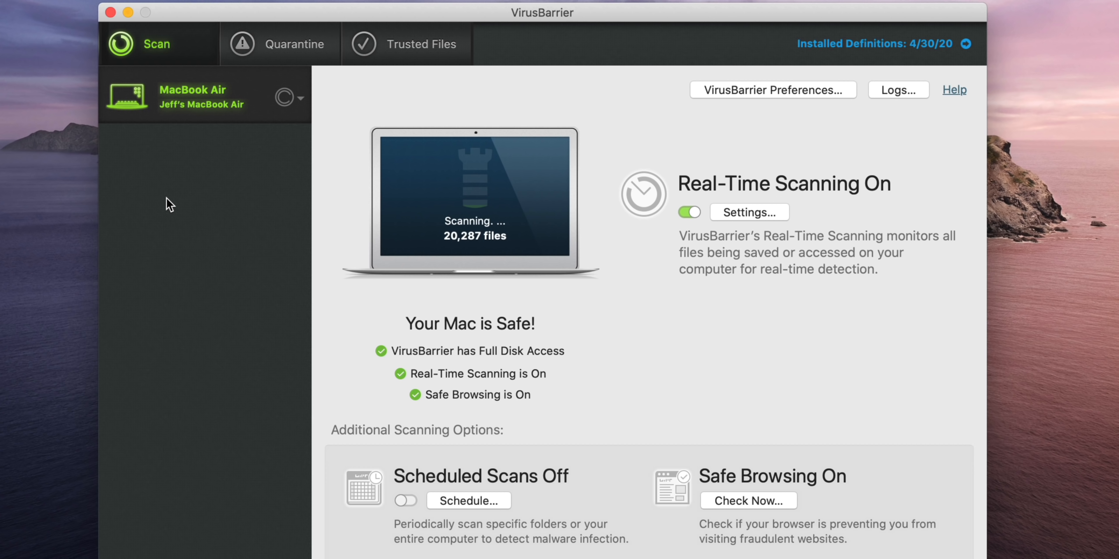
left_click(772, 89)
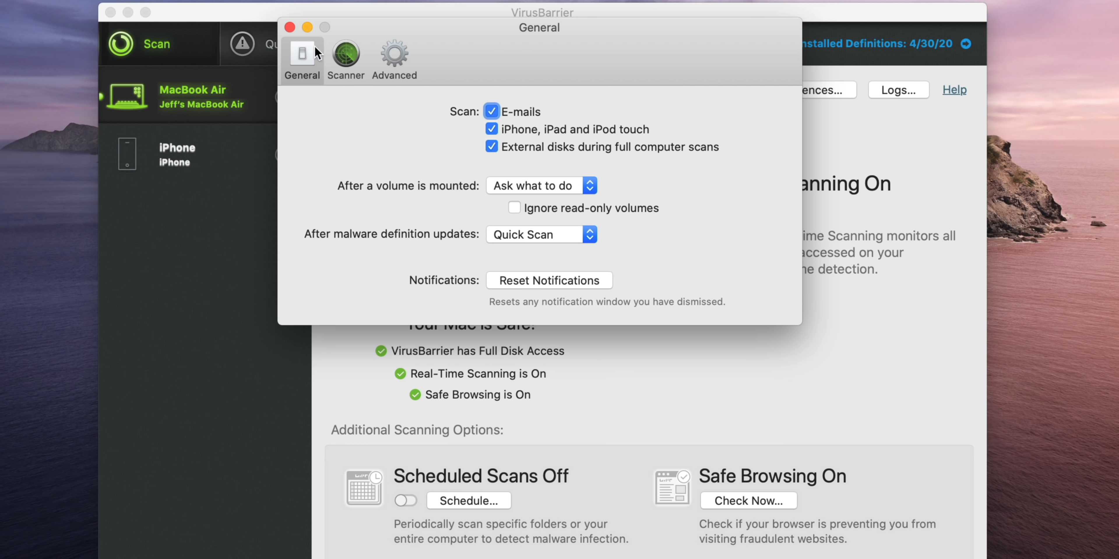
left_click(289, 26)
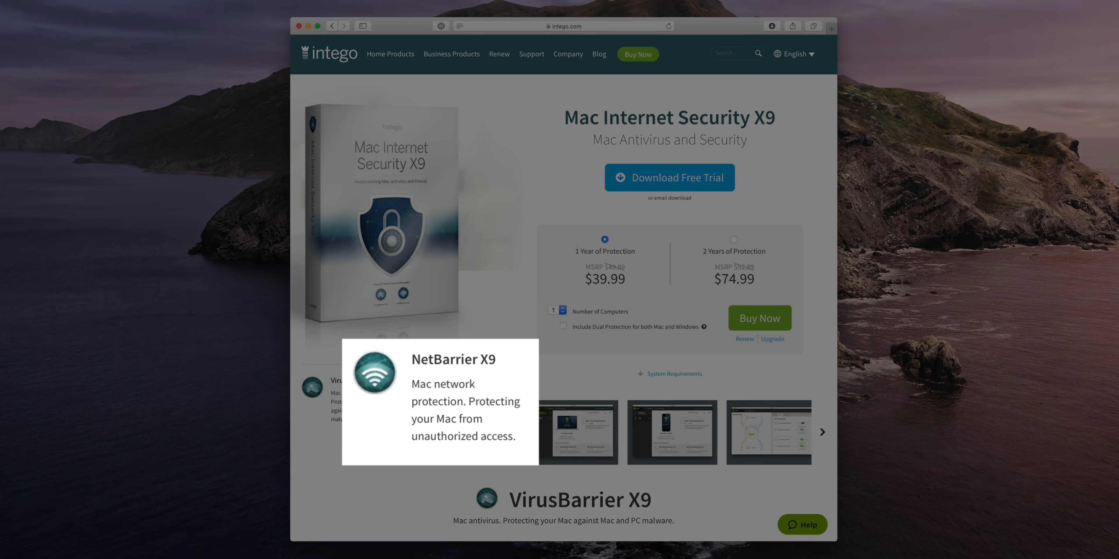
mouse_move(406, 387)
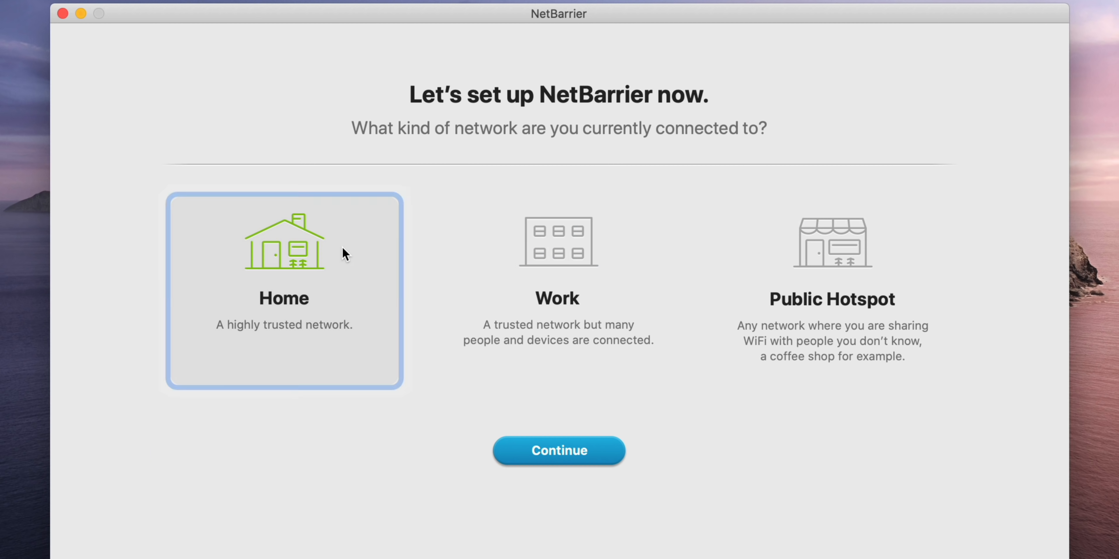
Confirm Home as the network type and review the Applications list using the network.
left_click(558, 450)
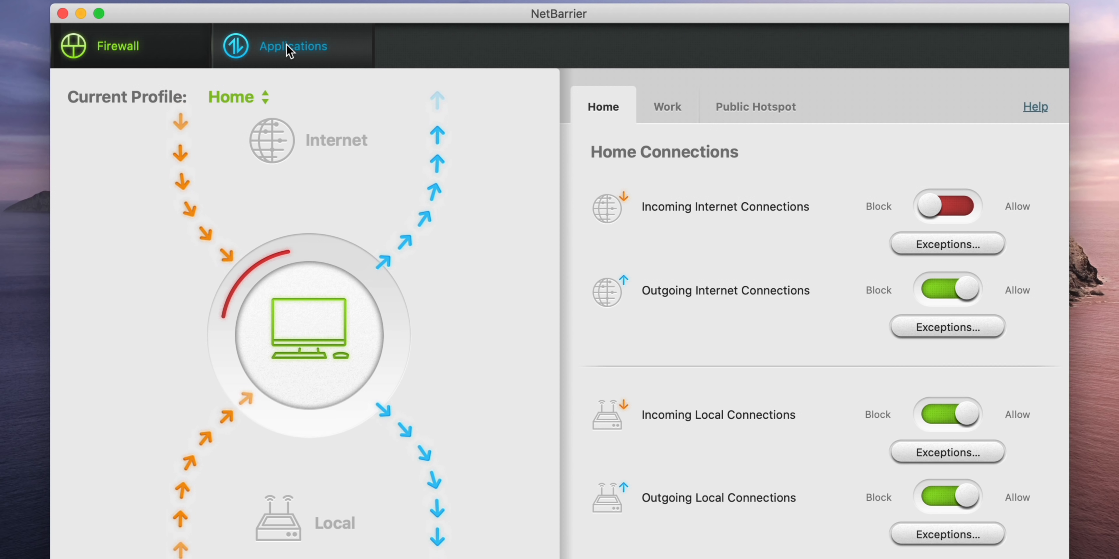
left_click(293, 46)
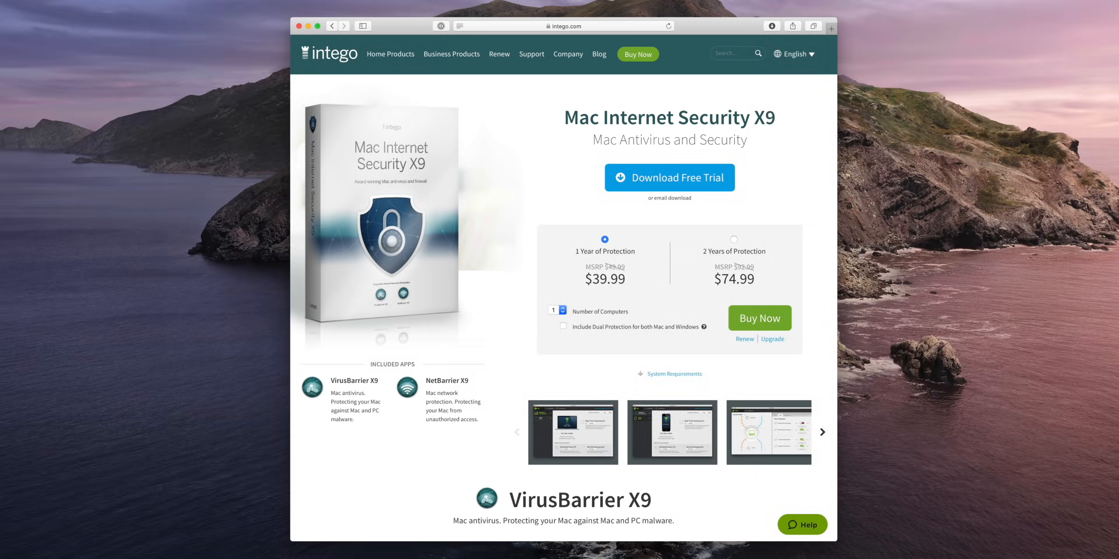
scroll("down", 3)
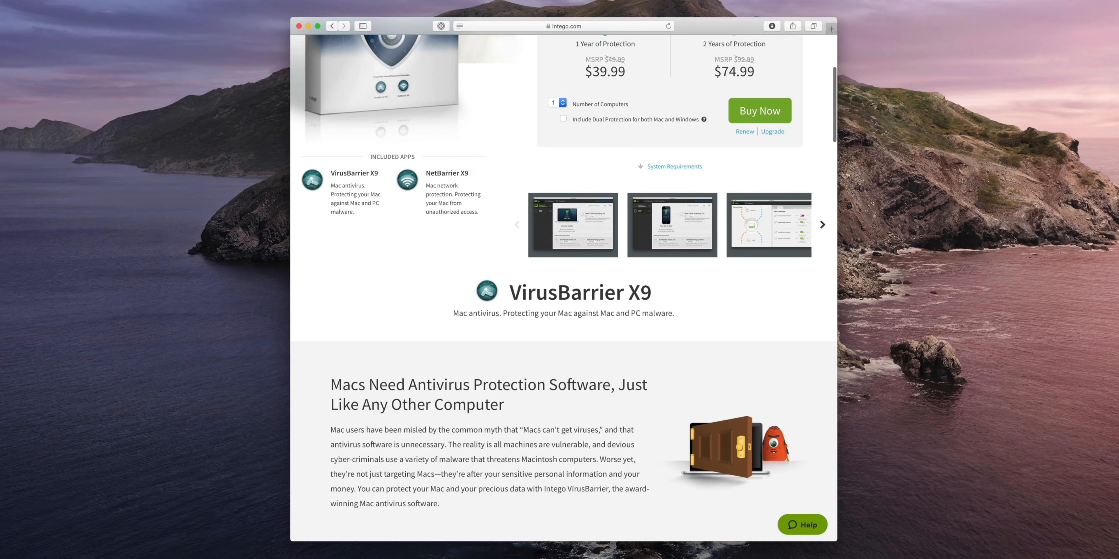
scroll("down", 3)
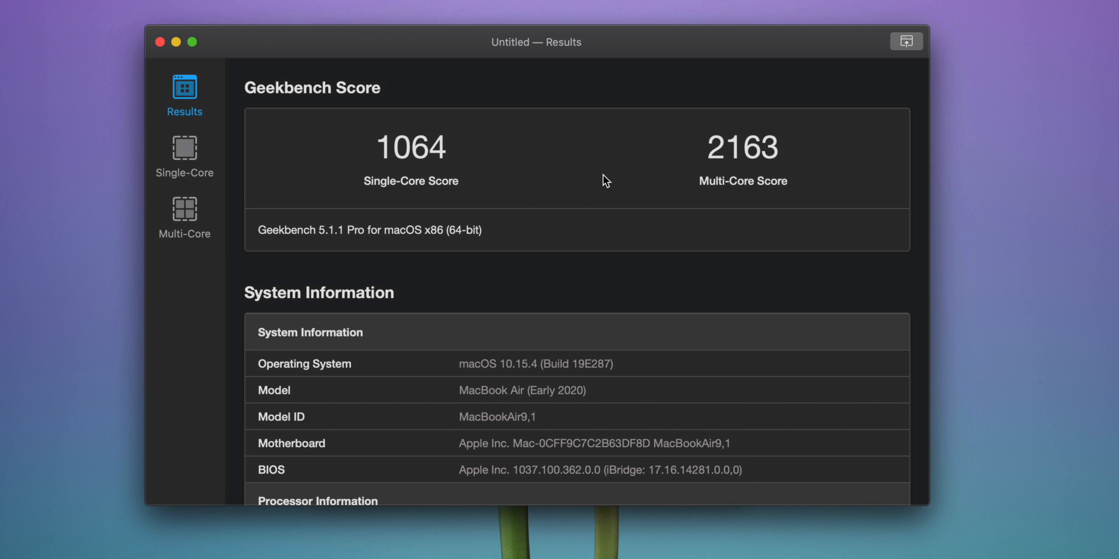
mouse_move(535, 279)
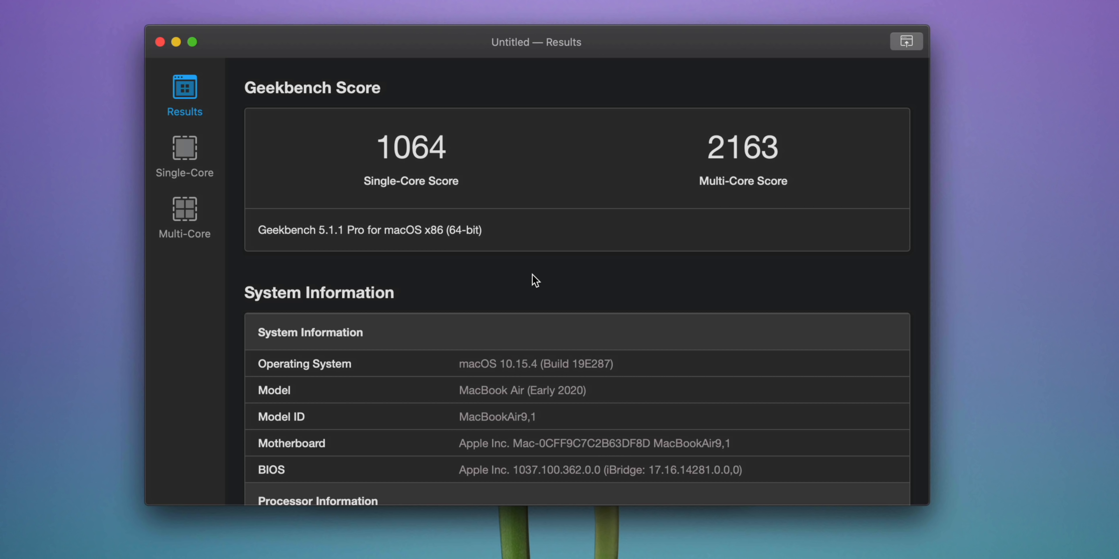
Scroll the Geekbench results back to the 1064 single-core and 2163 multi-core scores.
scroll("down", 3)
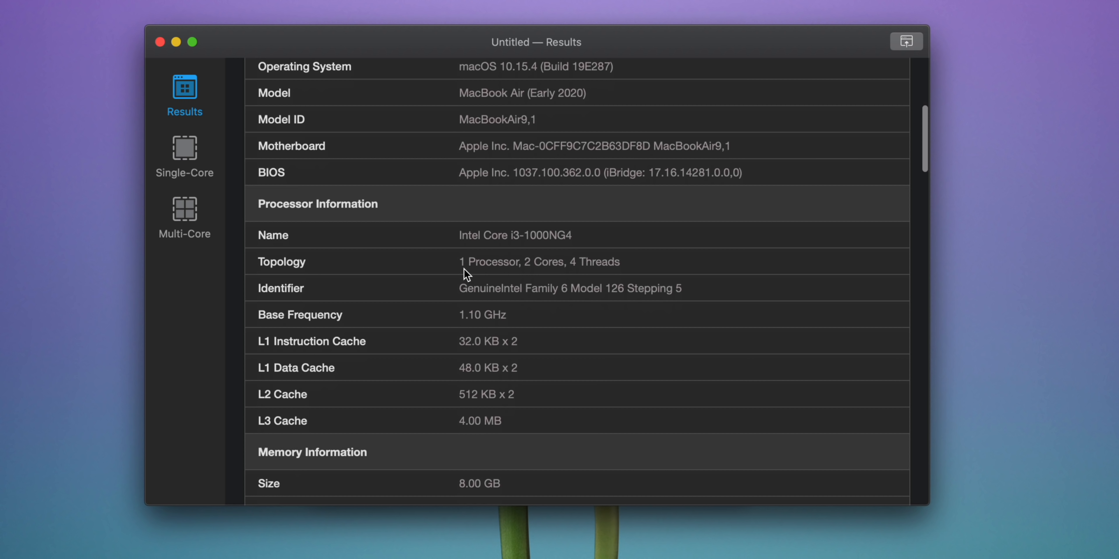
mouse_move(506, 263)
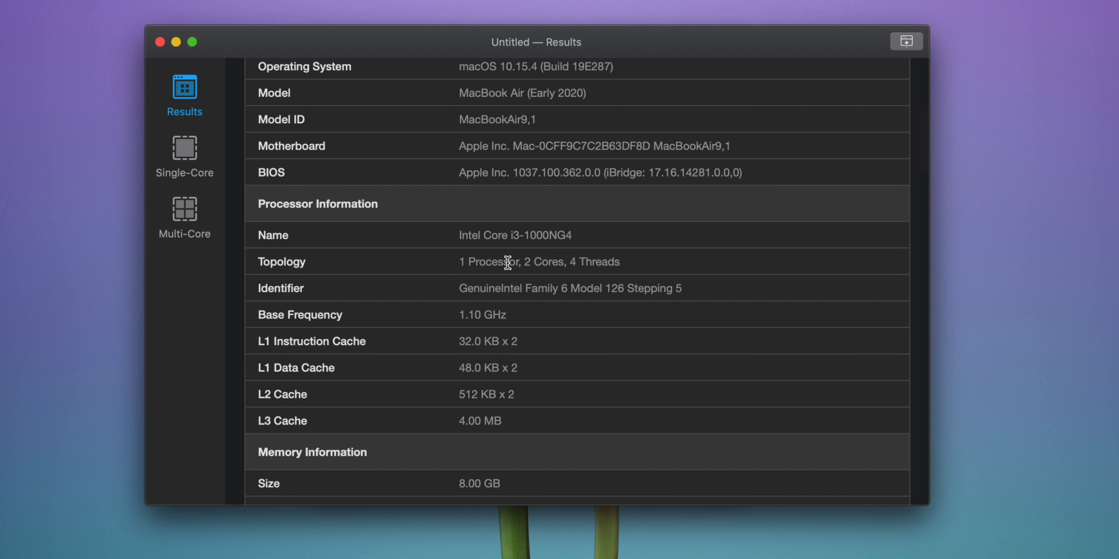
mouse_move(612, 265)
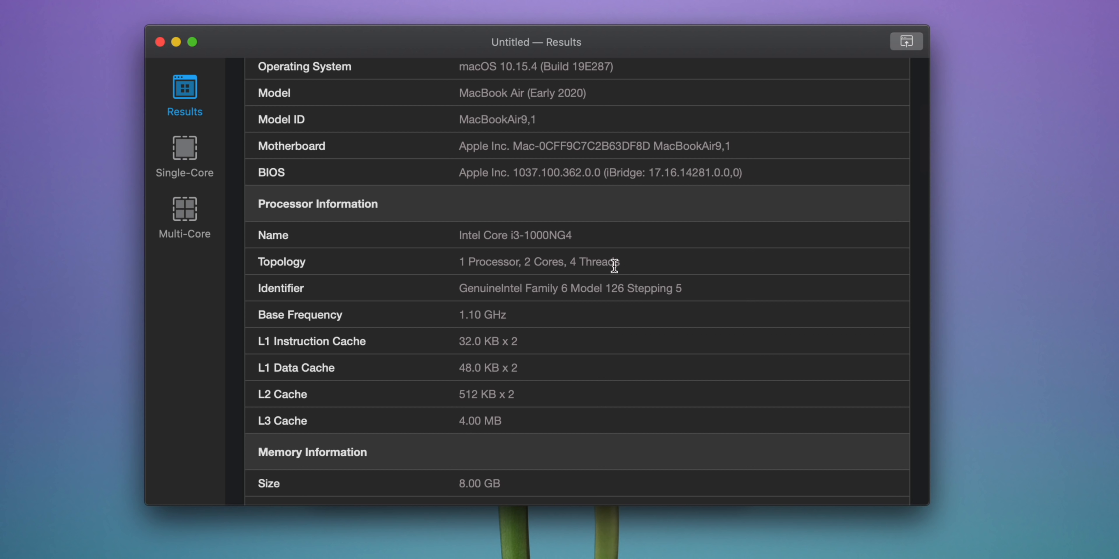
left_click_drag(612, 261, 459, 262)
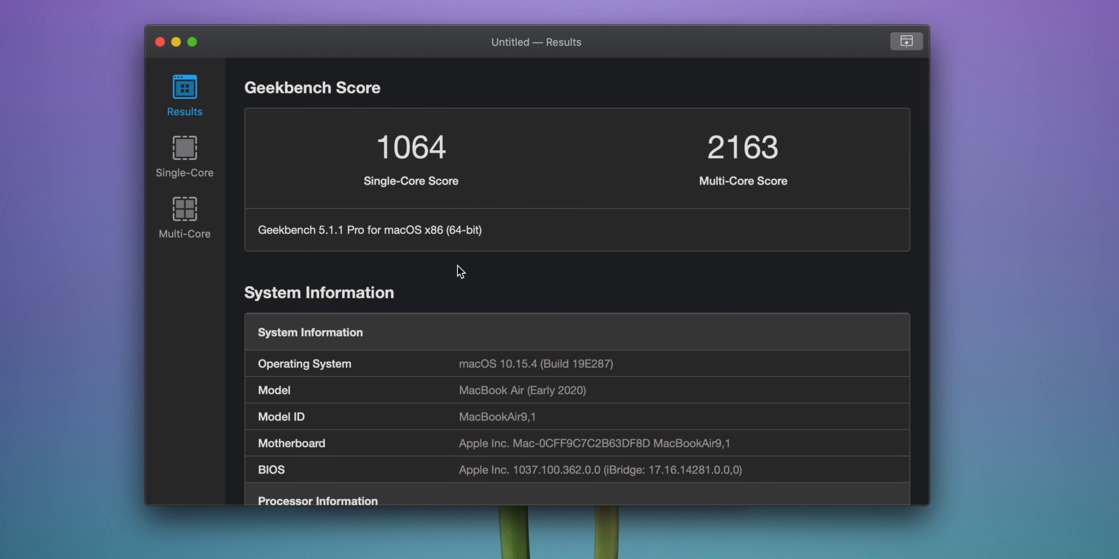
mouse_move(515, 299)
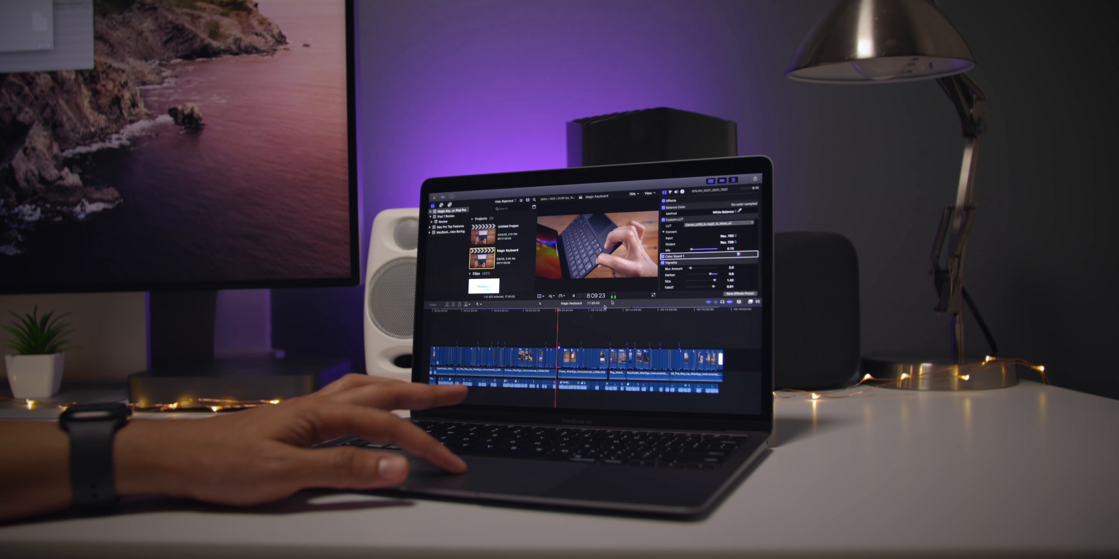
left_click(647, 193)
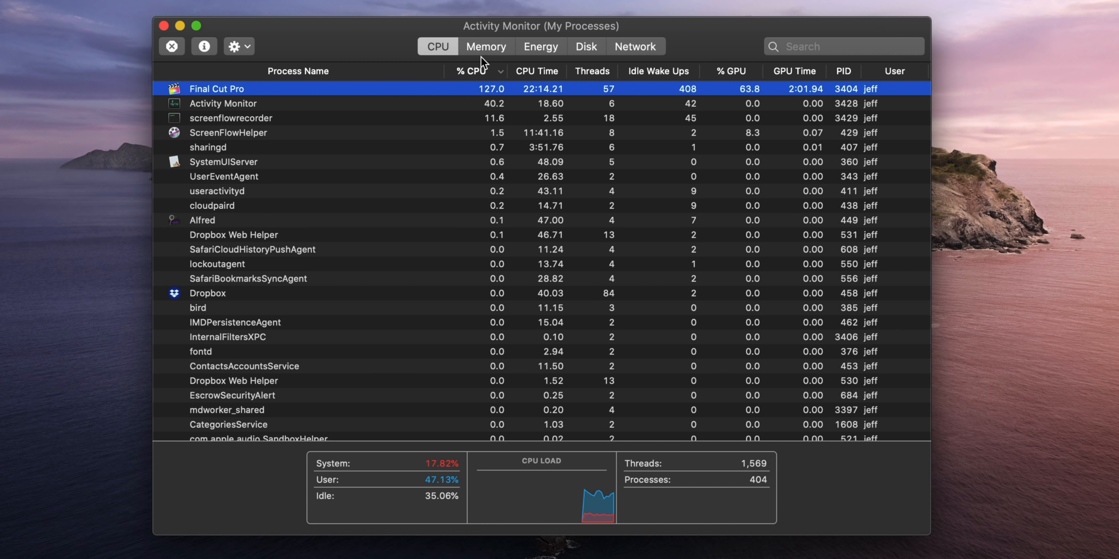
left_click(487, 46)
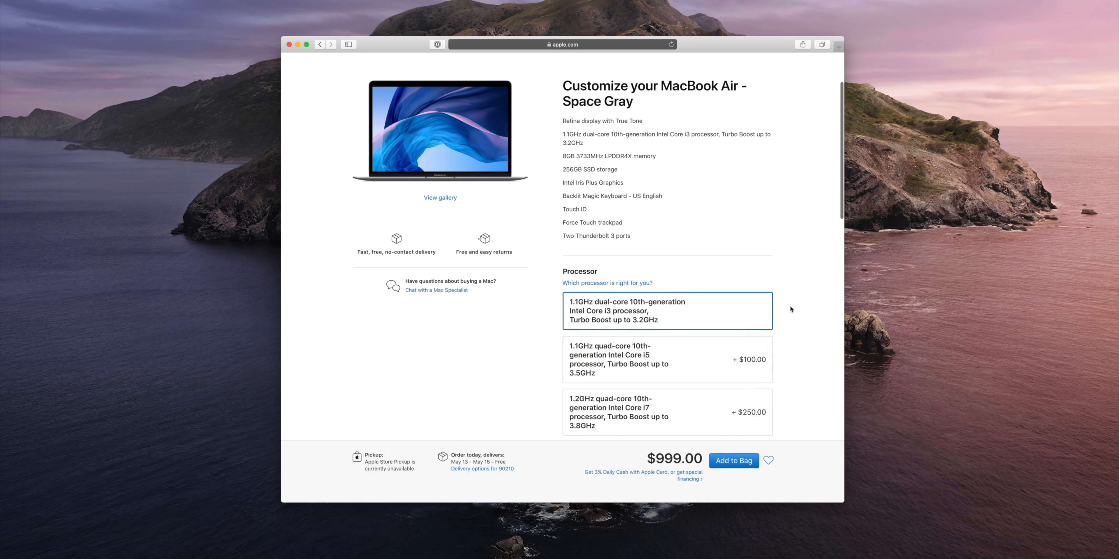
Choose the 1.1GHz quad-core Core i5 processor and 16GB memory for the MacBook Air.
left_click(607, 282)
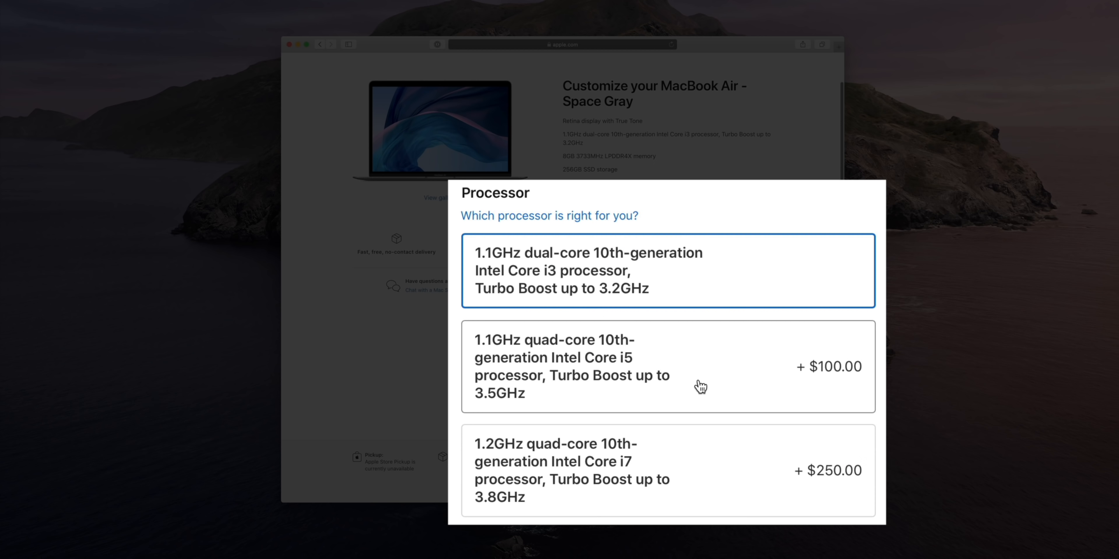
left_click(667, 366)
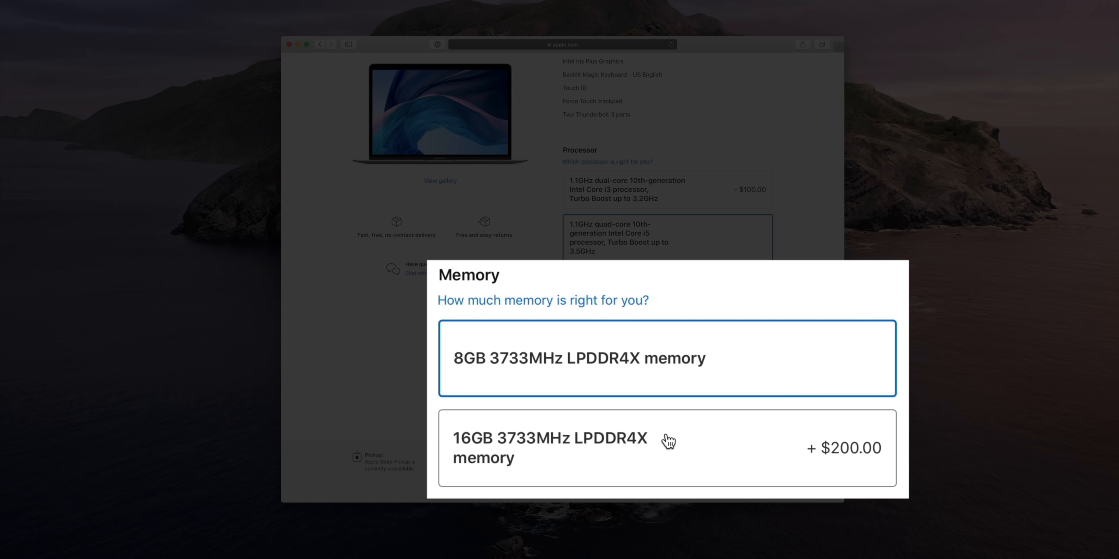
left_click(667, 449)
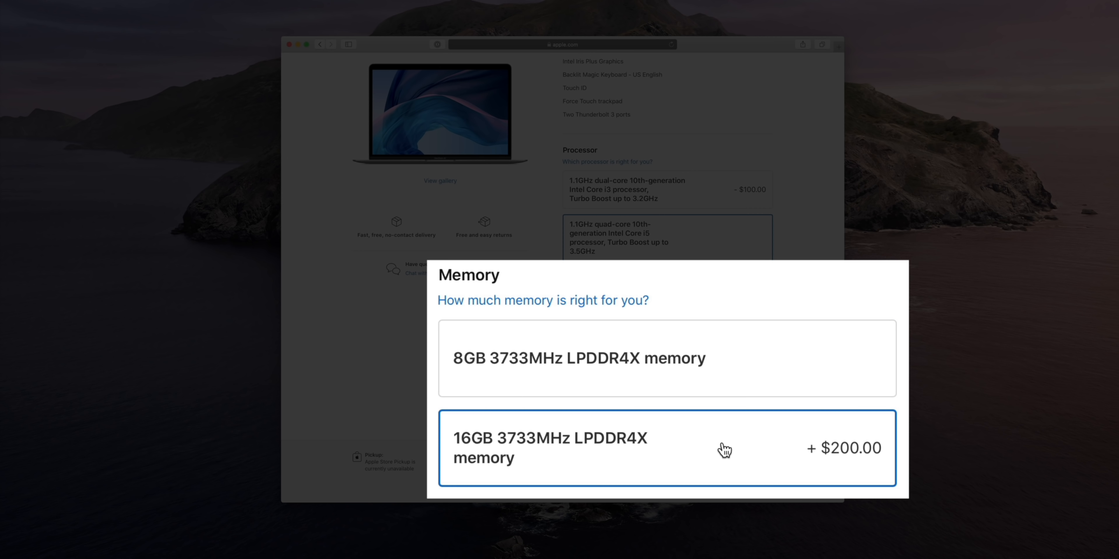
left_click(667, 448)
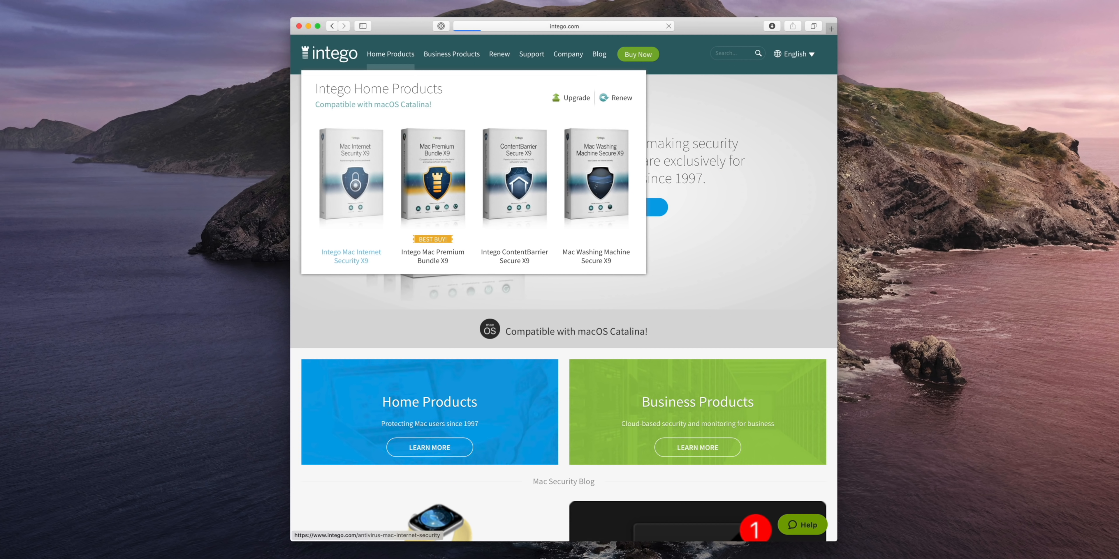
Open the Mac Internet Security X9 page listing $39.99 and $74.99 protection plans.
left_click(351, 256)
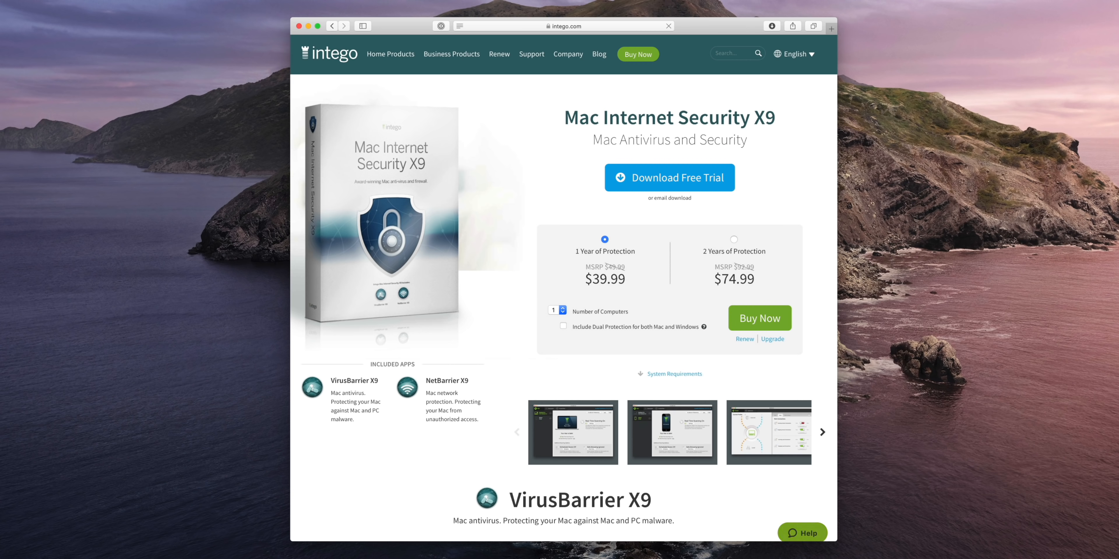